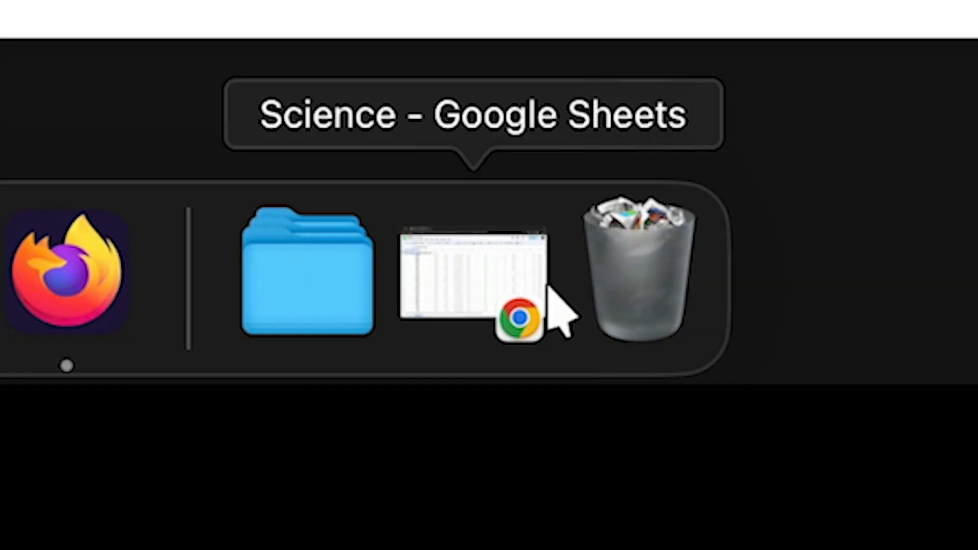
Step: Restore the Keynote window from the Dock to show slide 4, 'Results?'
{"action": "left_click", "coordinate": [475, 280]}
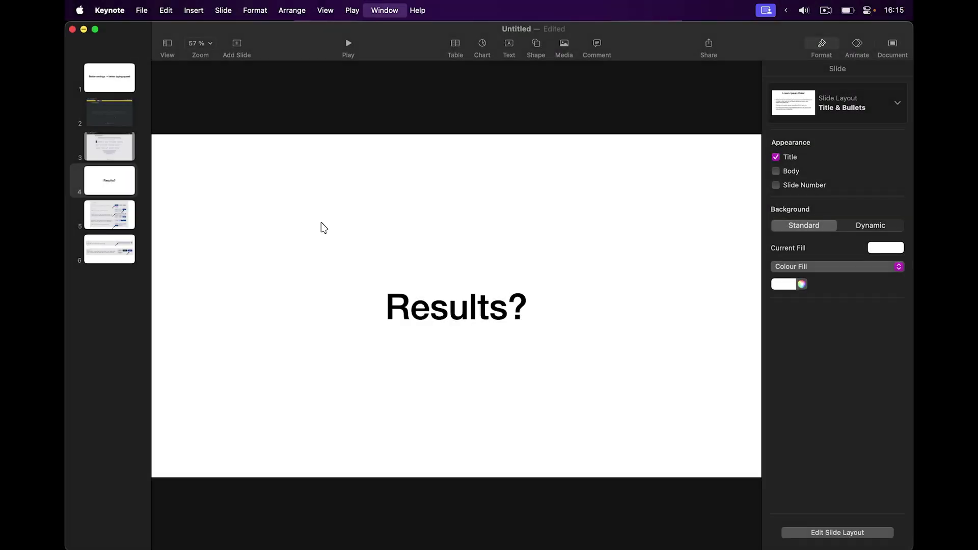
Step: Bring up the Science spreadsheet and scroll down through its before/after WPM rows
{"action": "left_click", "coordinate": [376, 527]}
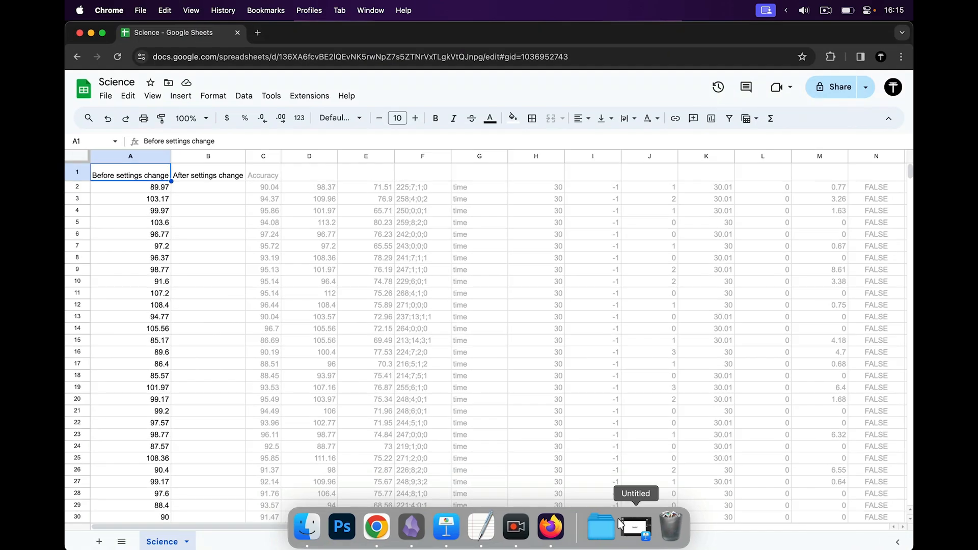
{"action": "mouse_move", "coordinate": [611, 261]}
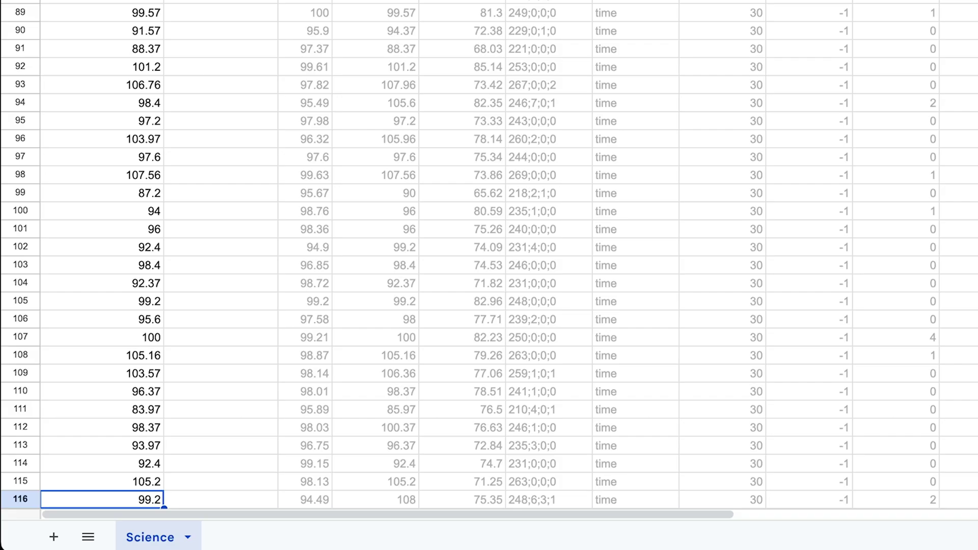
{"action": "scroll", "scroll_direction": "down", "scroll_amount": 3}
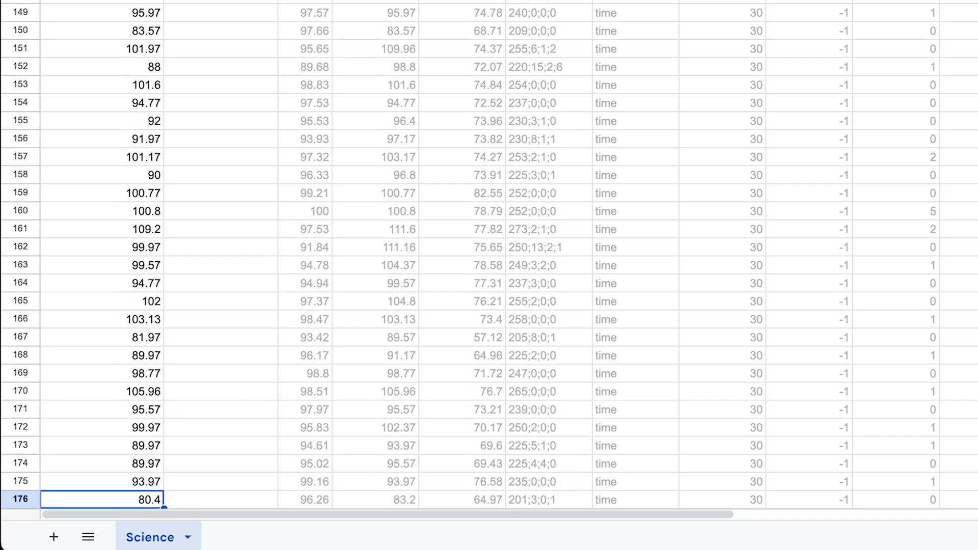
{"action": "scroll", "scroll_direction": "down", "scroll_amount": 3}
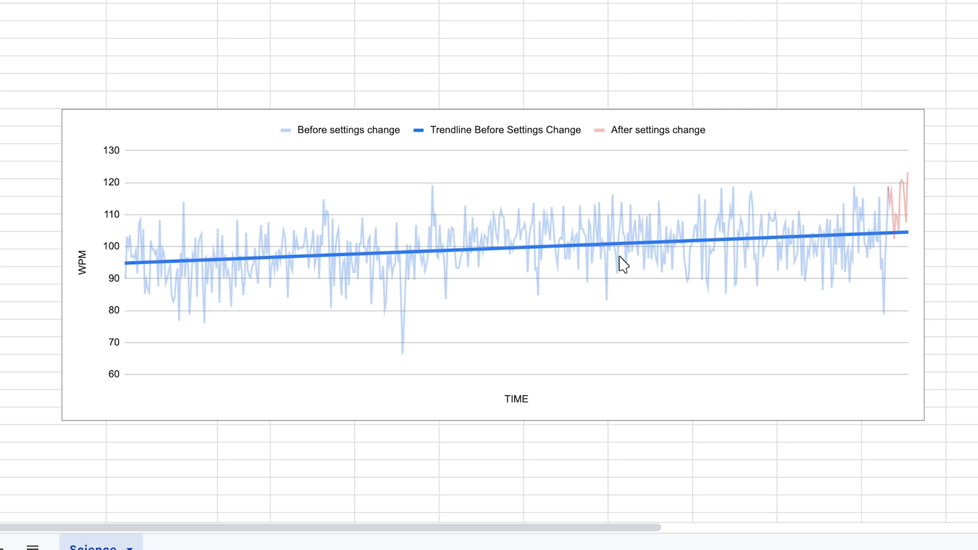
{"action": "mouse_move", "coordinate": [569, 325]}
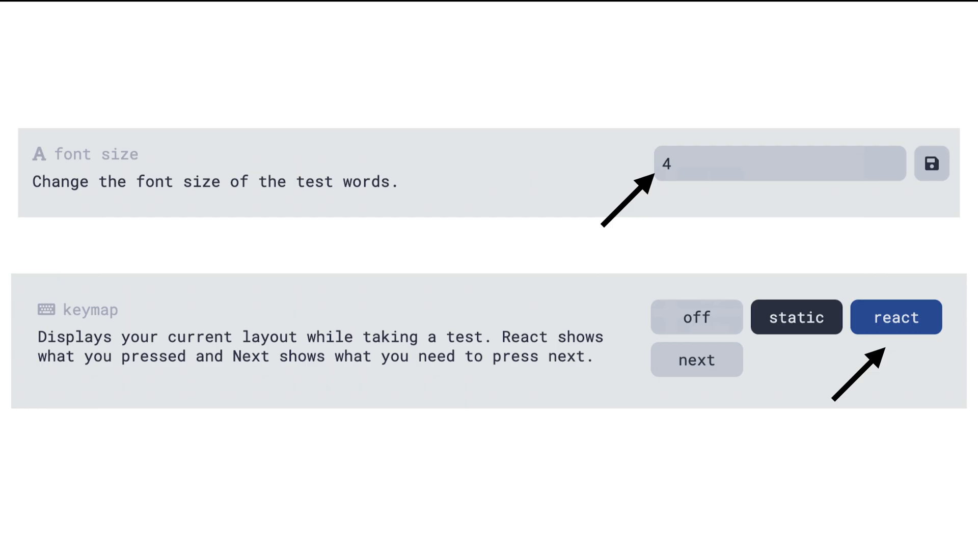
Step: Set the Monkeytype font size to 4 and the keymap to react
{"action": "left_click", "coordinate": [895, 317]}
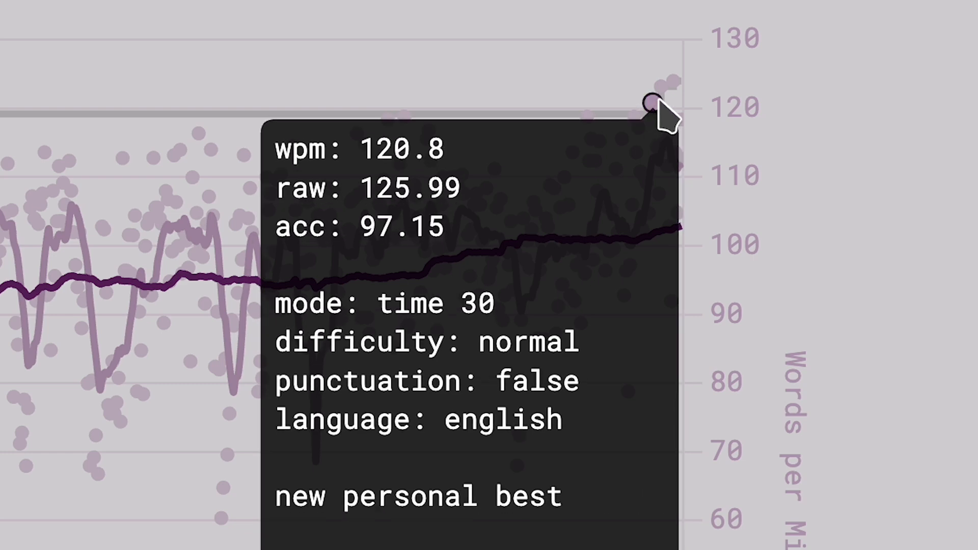
{"action": "mouse_move", "coordinate": [672, 81]}
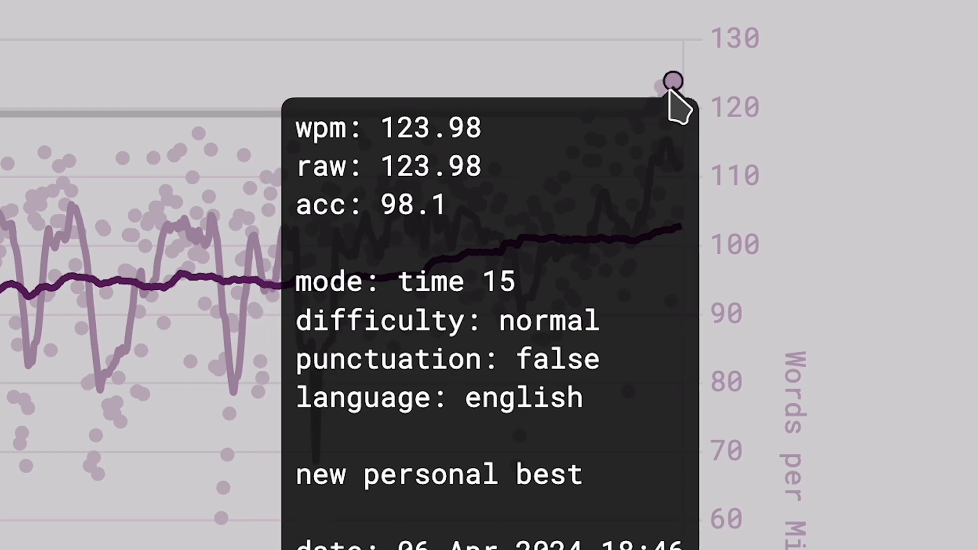
Step: Go back to a time-30 typing test with enlarged words and the on-screen keymap
{"action": "left_click", "coordinate": [439, 29]}
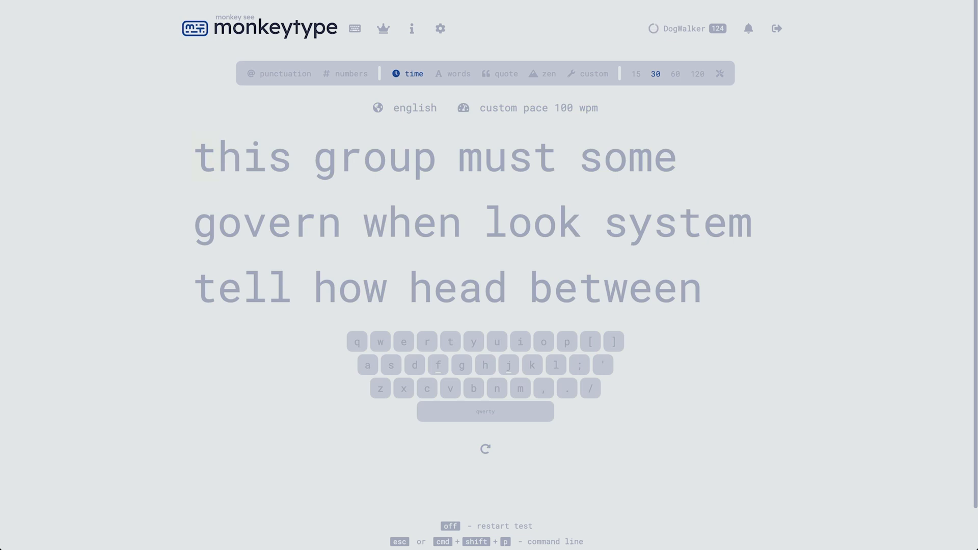
Step: Open Monkeytype settings showing font size 4, Roboto Mono and the react keymap
{"action": "left_click", "coordinate": [439, 28]}
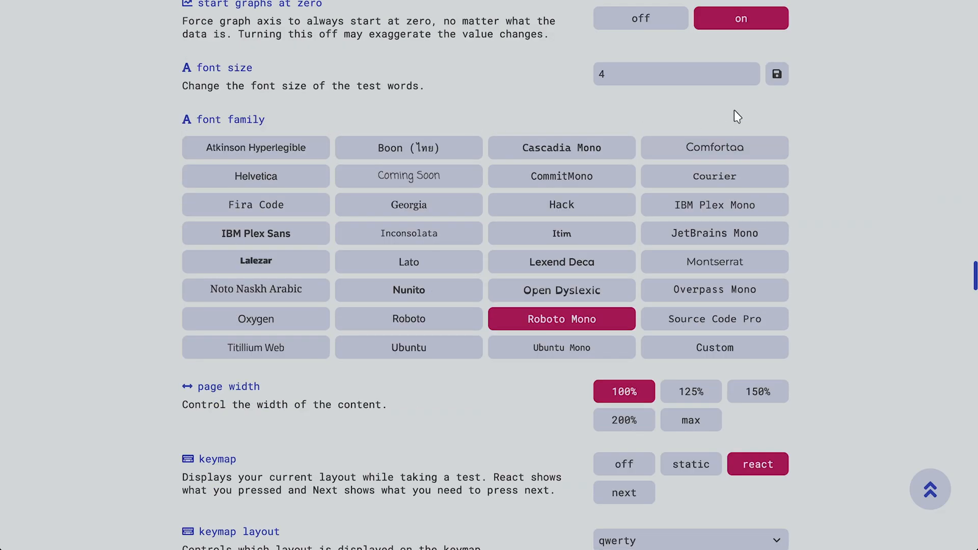
{"action": "mouse_move", "coordinate": [416, 103]}
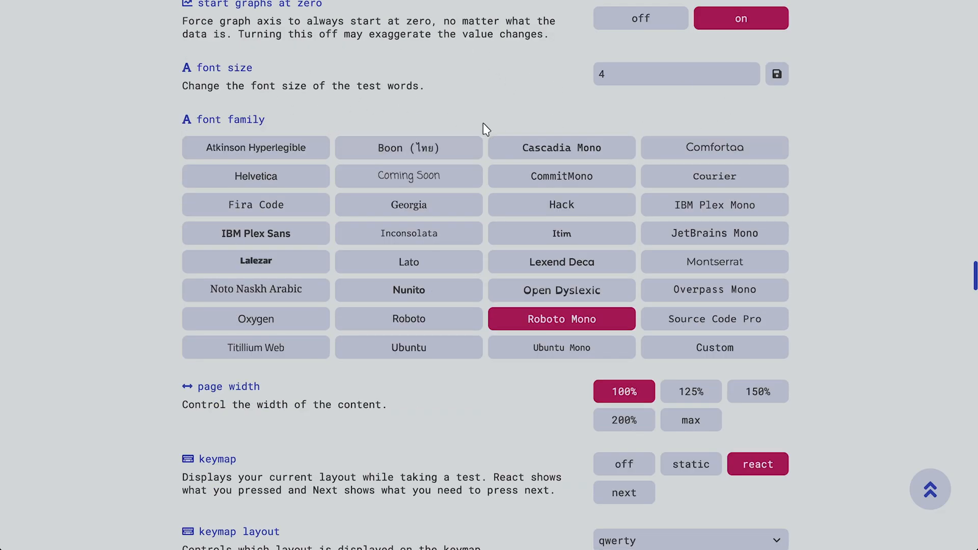
{"action": "mouse_move", "coordinate": [819, 254]}
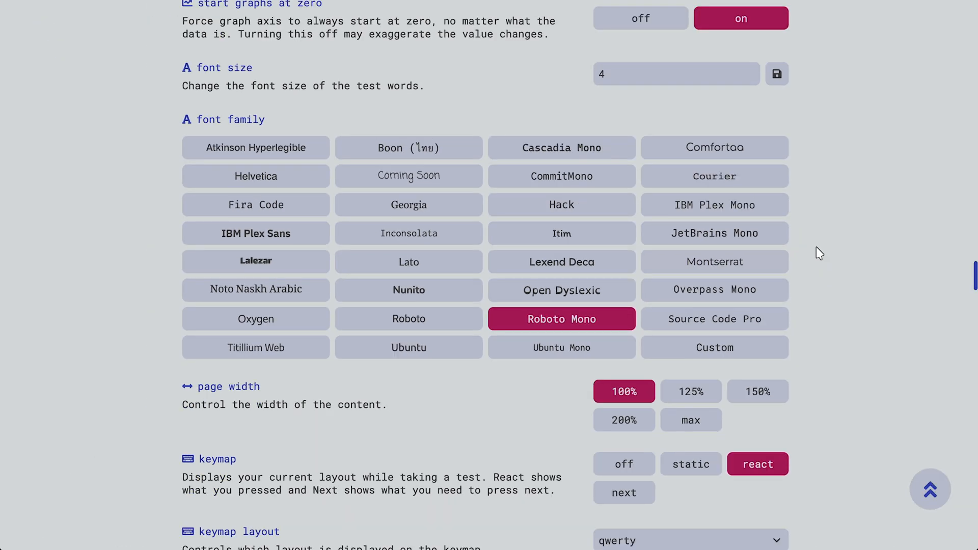
{"action": "left_click", "coordinate": [714, 347]}
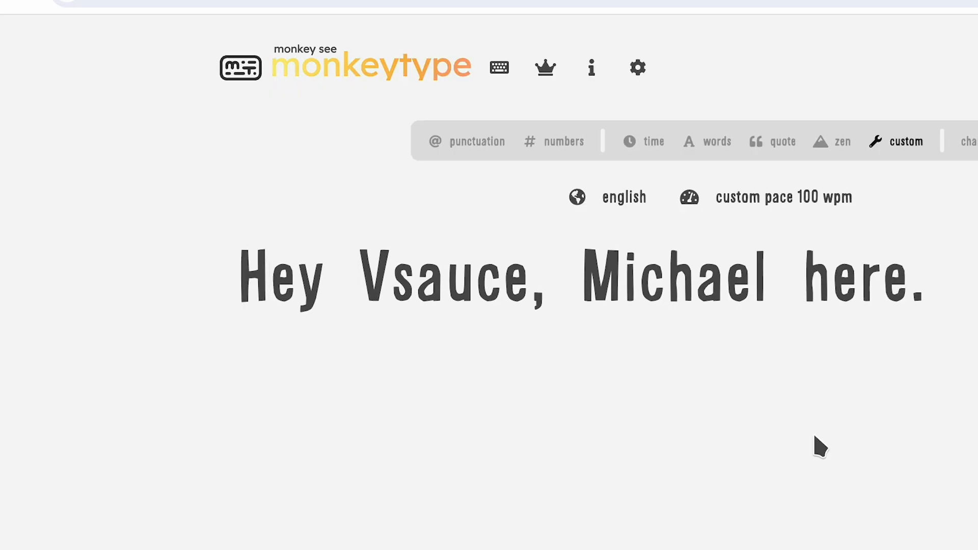
Step: Load the custom Alsina font, choose a dark theme preset, and return to the top
{"action": "left_click", "coordinate": [637, 67]}
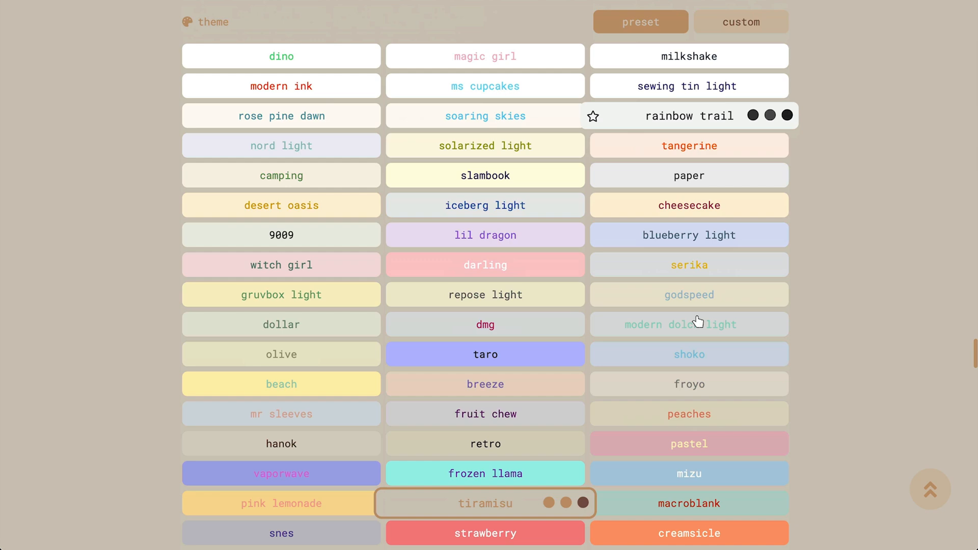
{"action": "scroll", "scroll_direction": "down", "scroll_amount": 3}
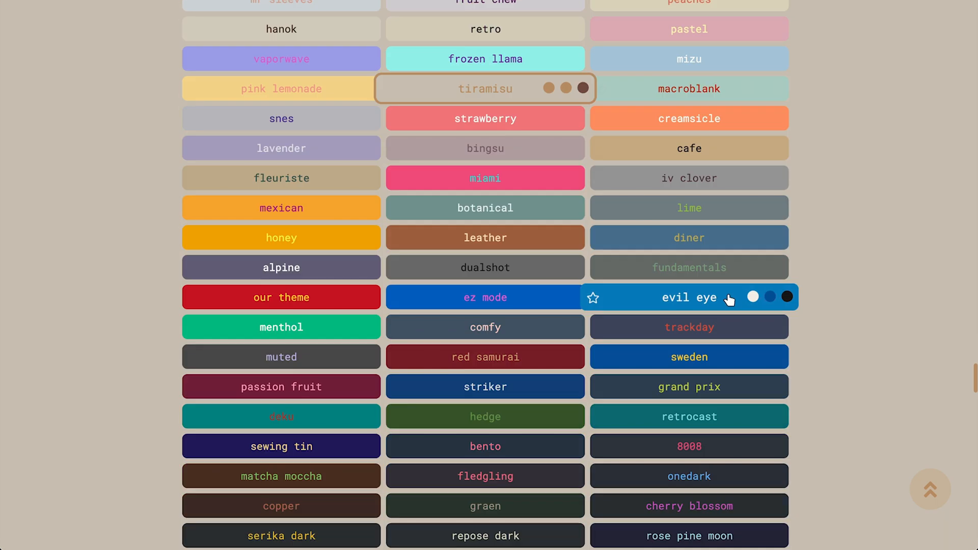
{"action": "scroll", "scroll_direction": "down", "scroll_amount": 3}
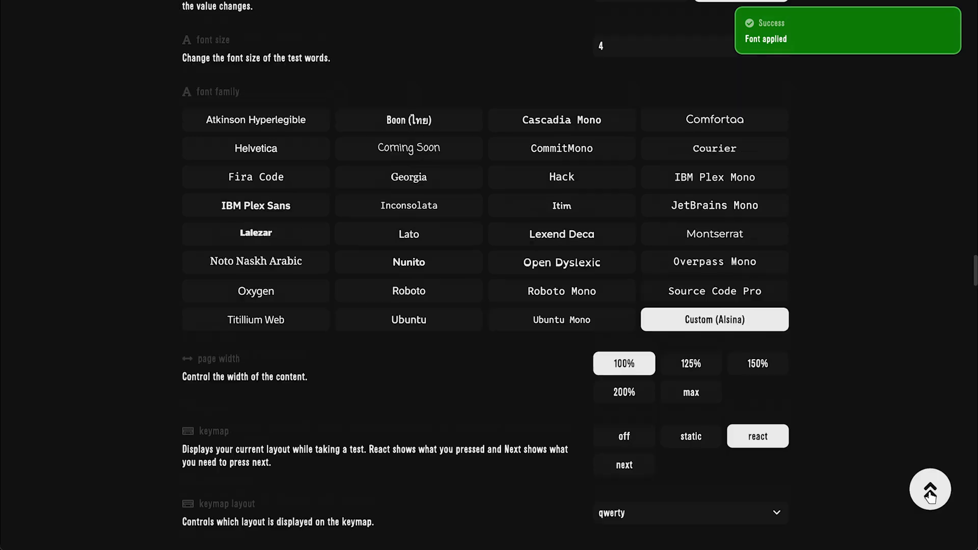
{"action": "left_click", "coordinate": [929, 489]}
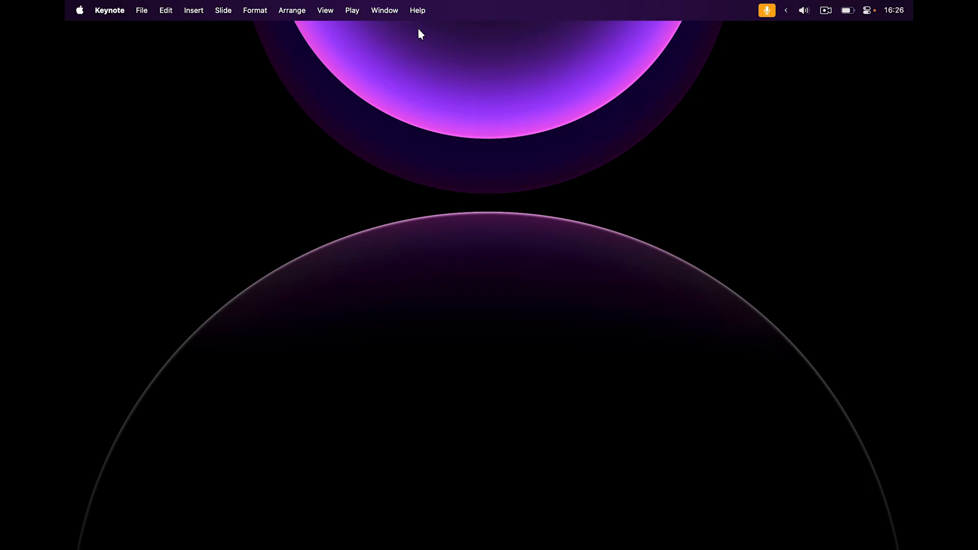
{"action": "mouse_move", "coordinate": [553, 159]}
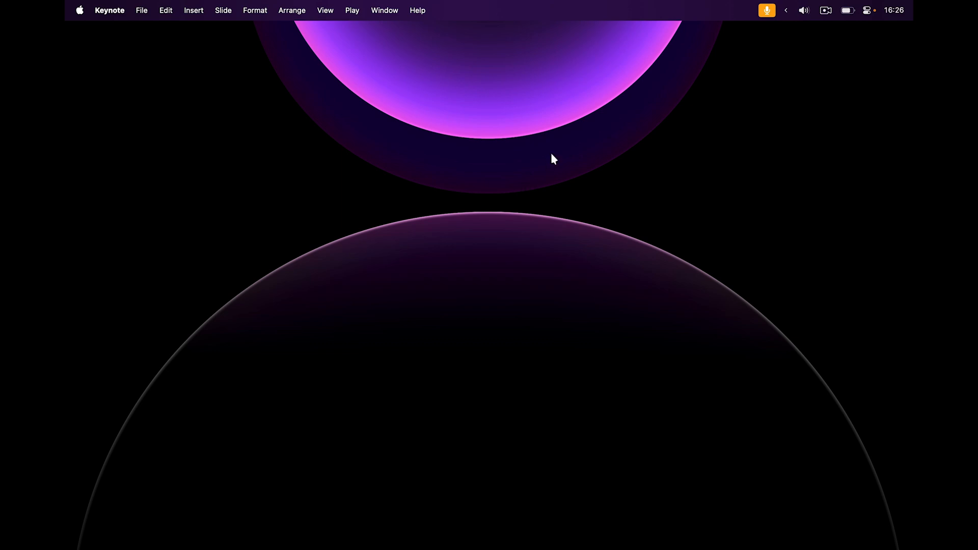
{"action": "mouse_move", "coordinate": [561, 318]}
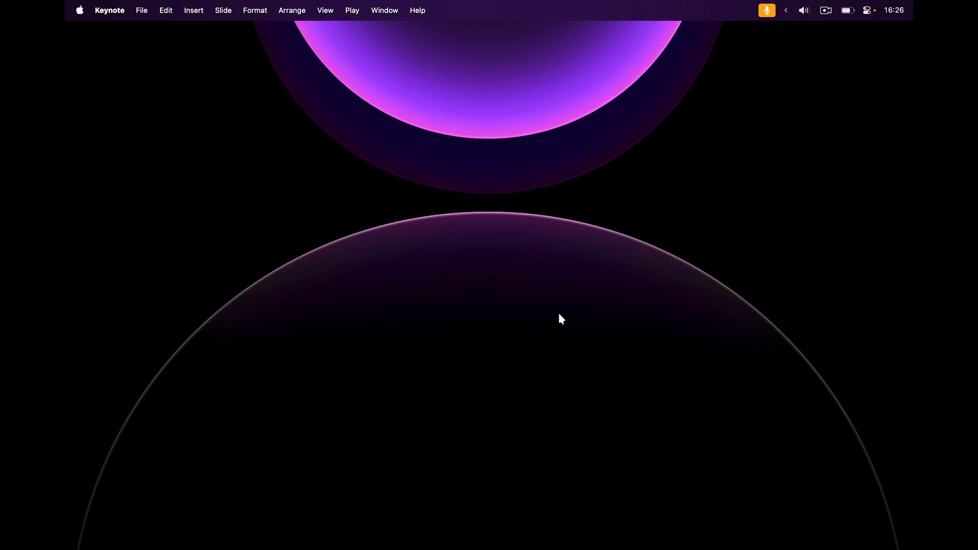
{"action": "mouse_move", "coordinate": [445, 268]}
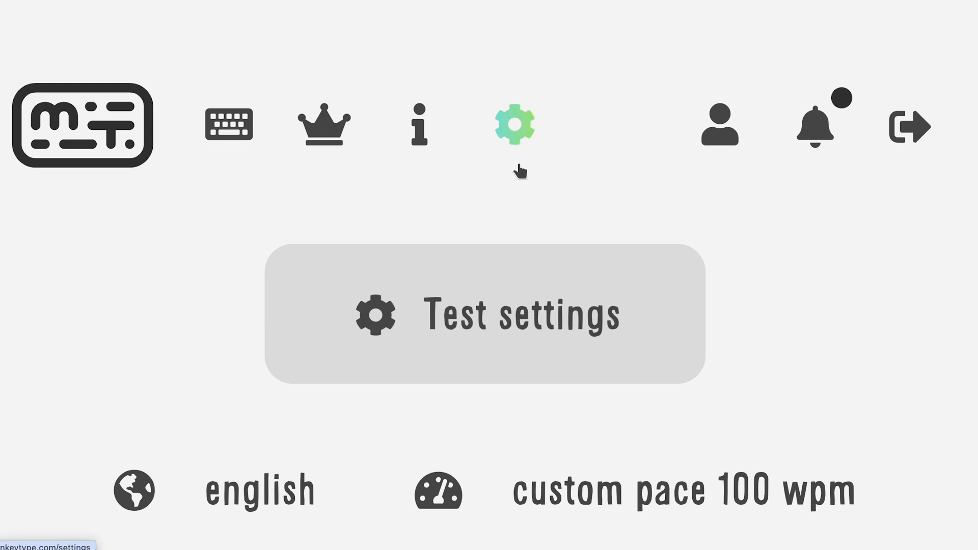
{"action": "mouse_move", "coordinate": [520, 207]}
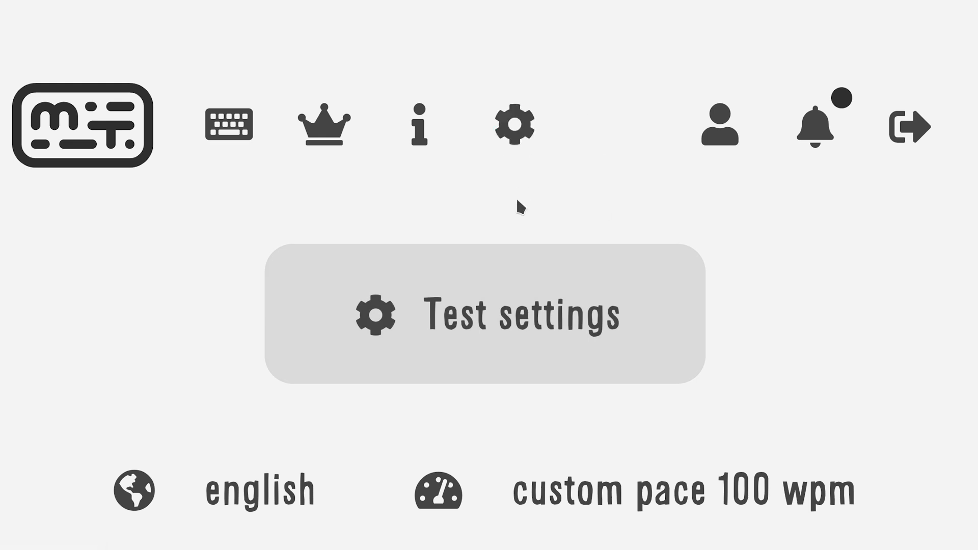